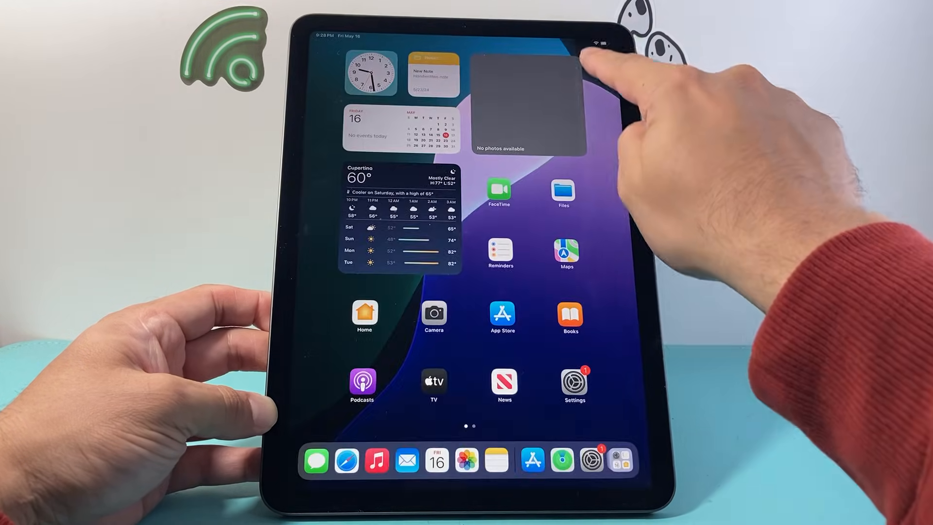
Swipe down from the top-right corner to bring up Control Center
left_click_drag(595, 42, 572, 178)
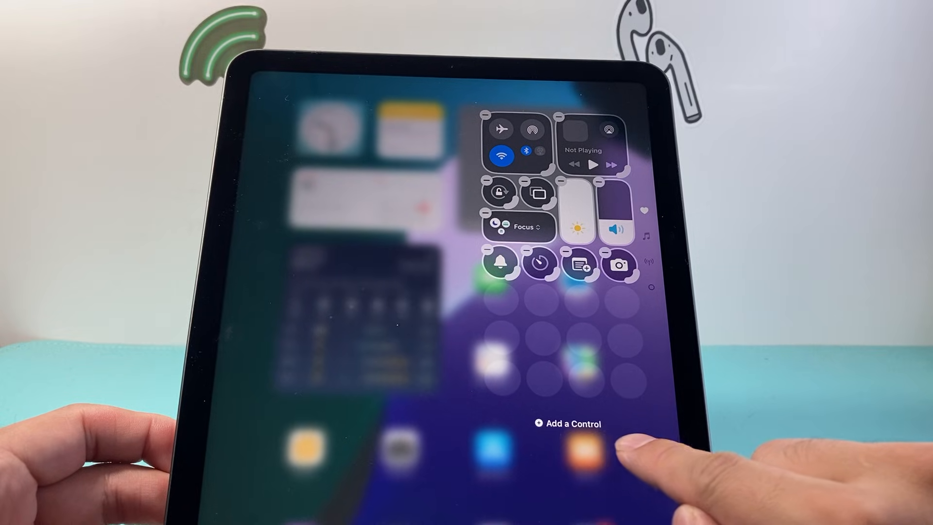
Add the Screen Recording control from the controls gallery
left_click(569, 424)
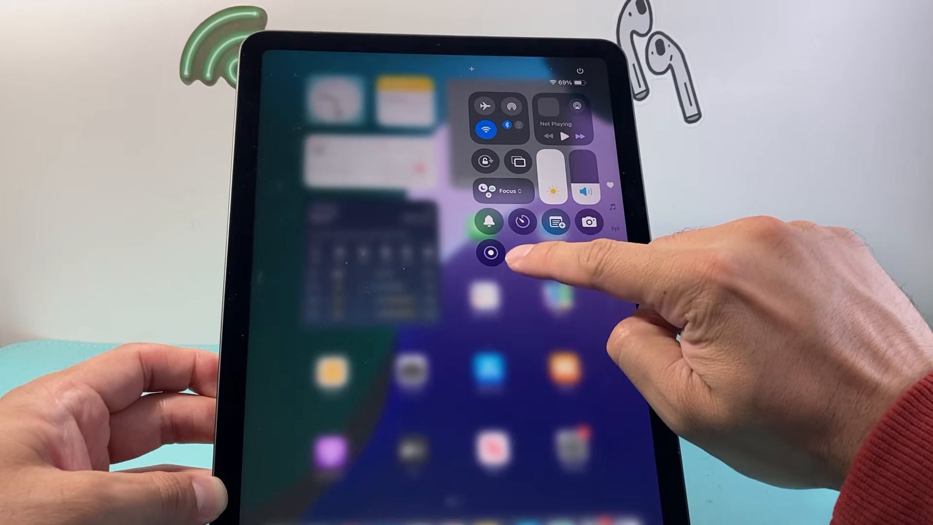
Set Screen Recording to save to Photos with the microphone on
left_click(491, 253)
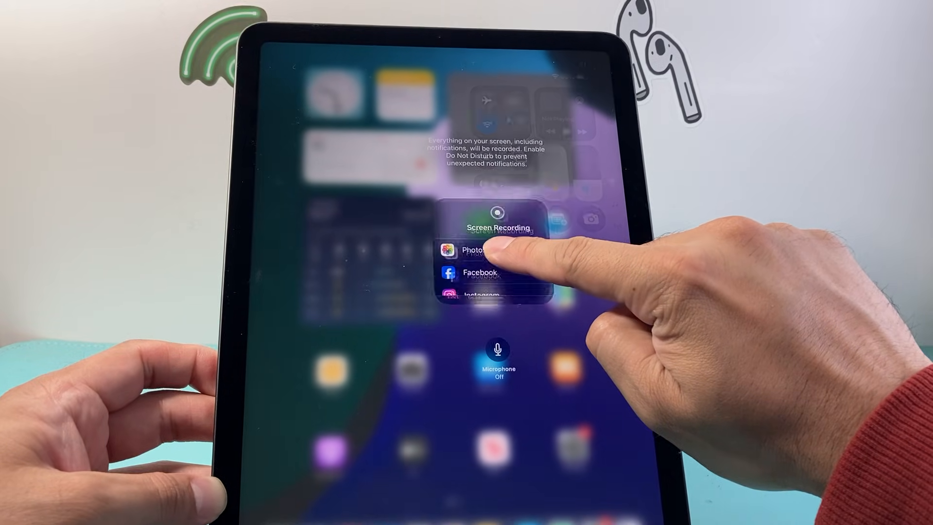
left_click(477, 249)
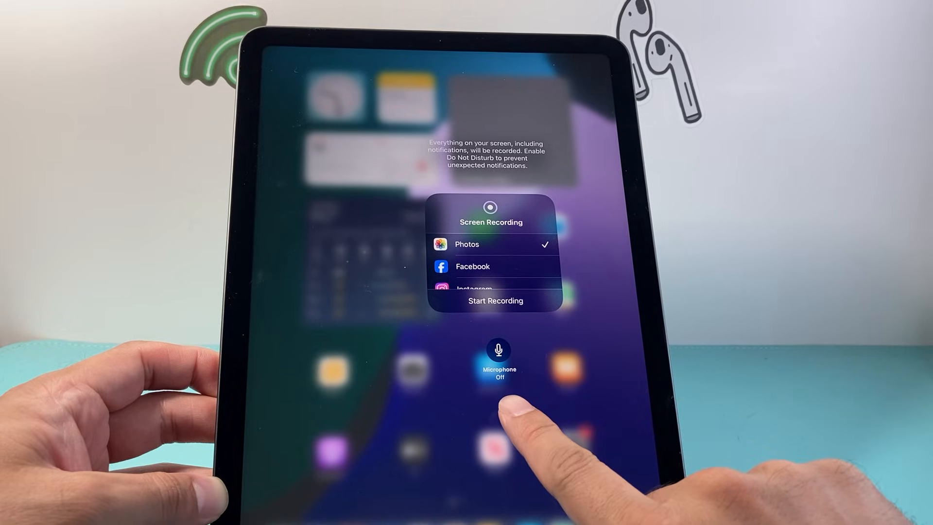
left_click(498, 349)
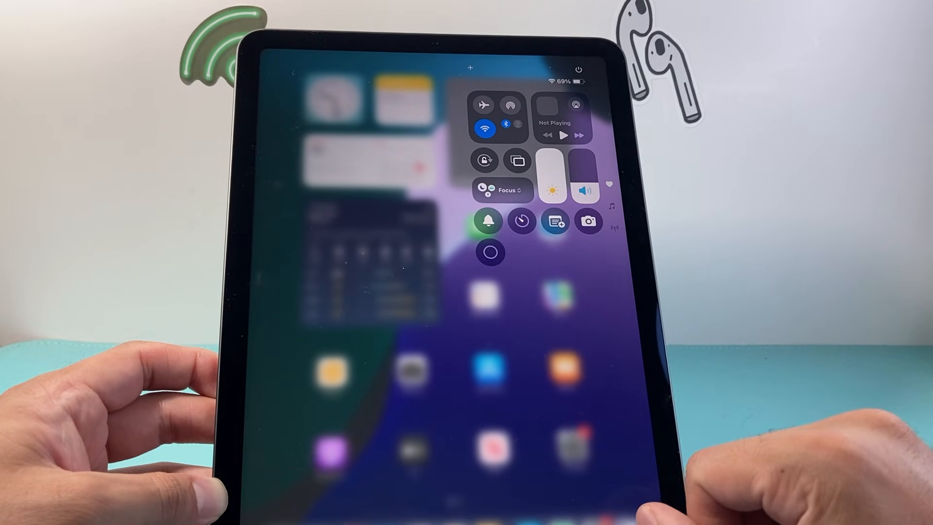
Dismiss Control Center and swipe through the Home Screen pages
left_click(489, 252)
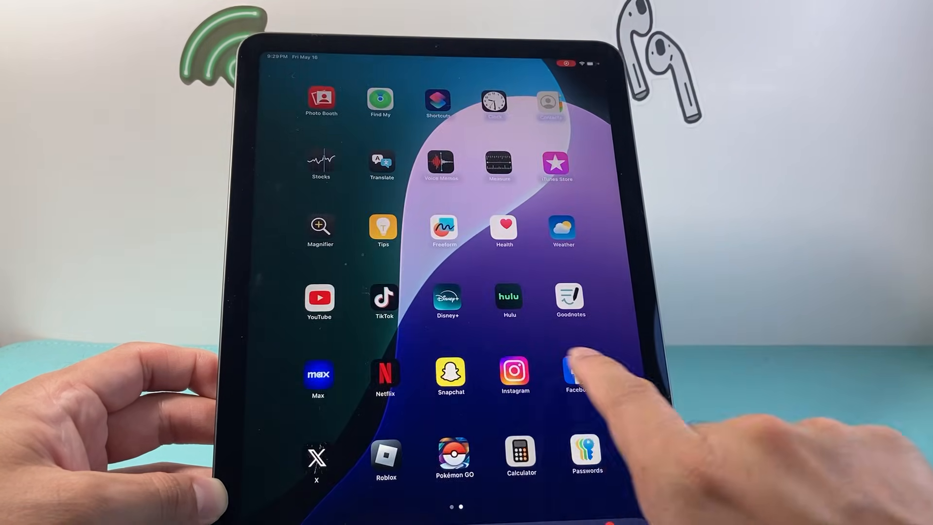
scroll("left", 3)
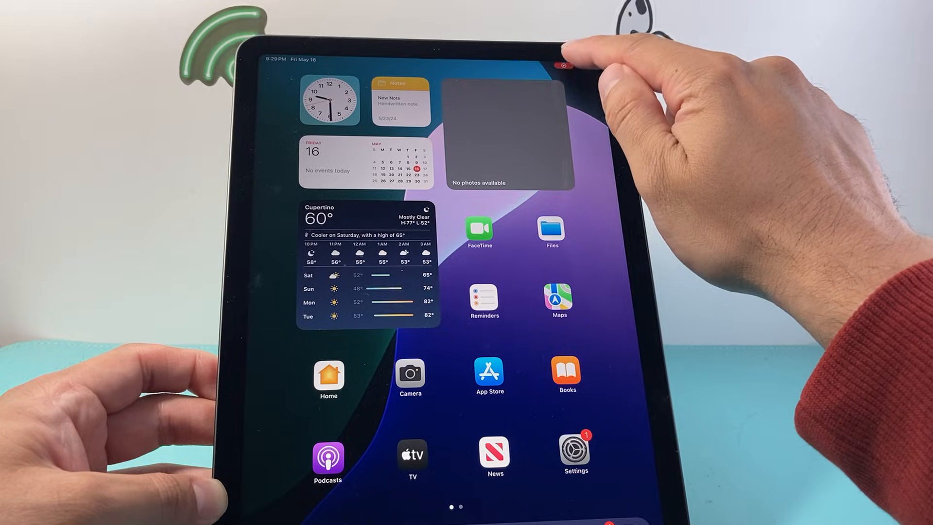
Stop recording via the status-bar indicator, then swipe between Home Screen pages
left_click(576, 65)
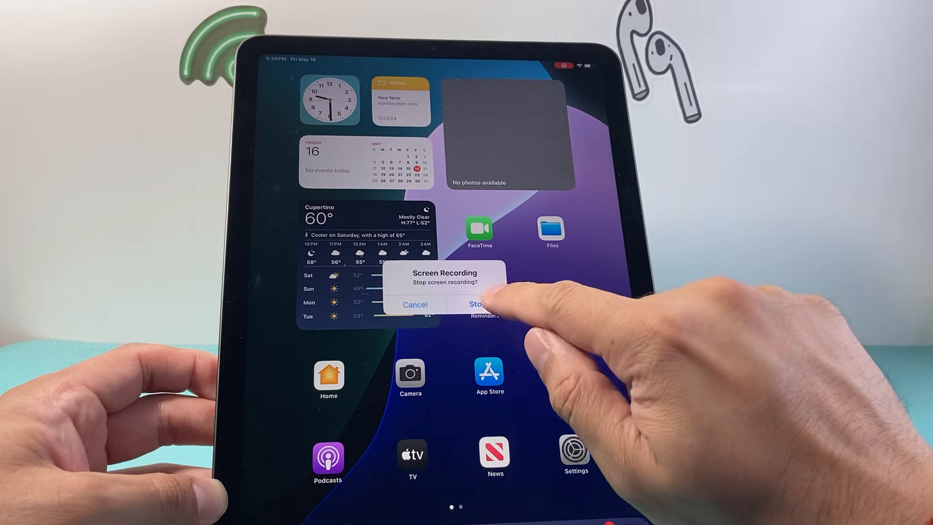
left_click(477, 304)
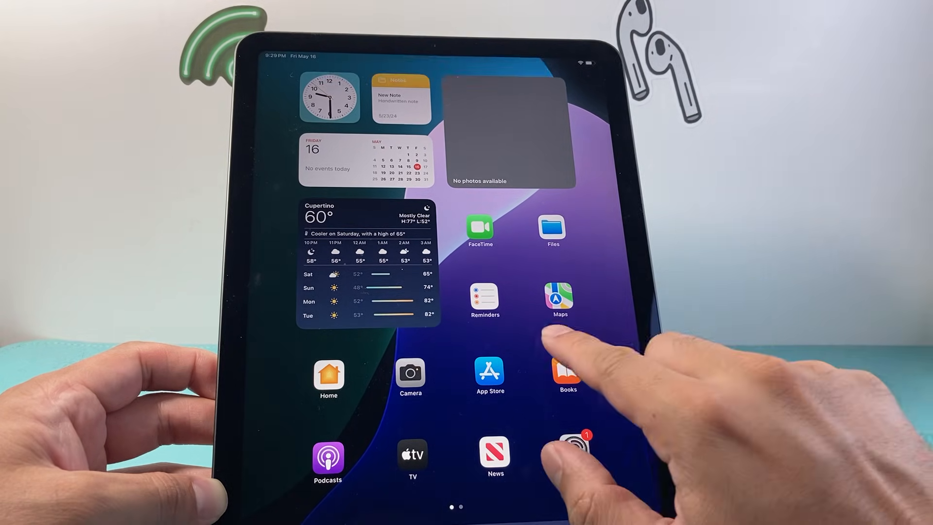
scroll("left", 3)
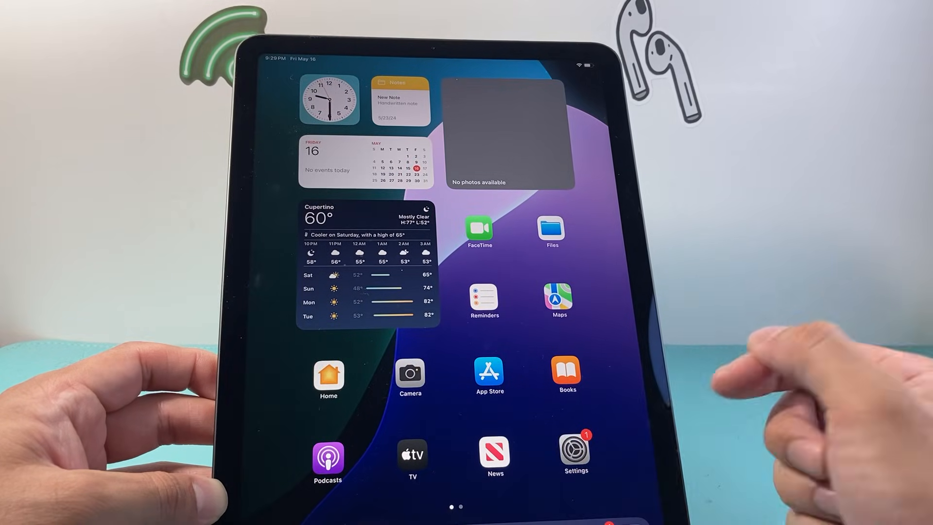
scroll("left", 3)
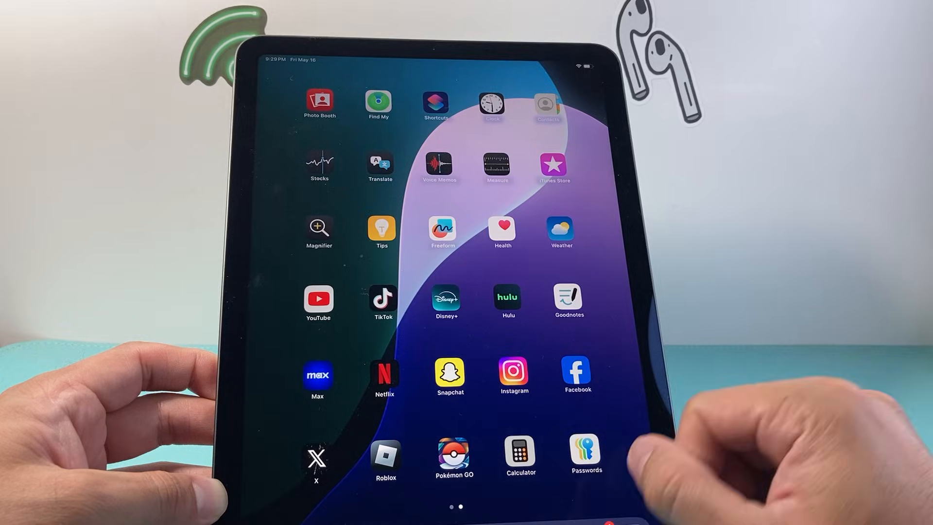